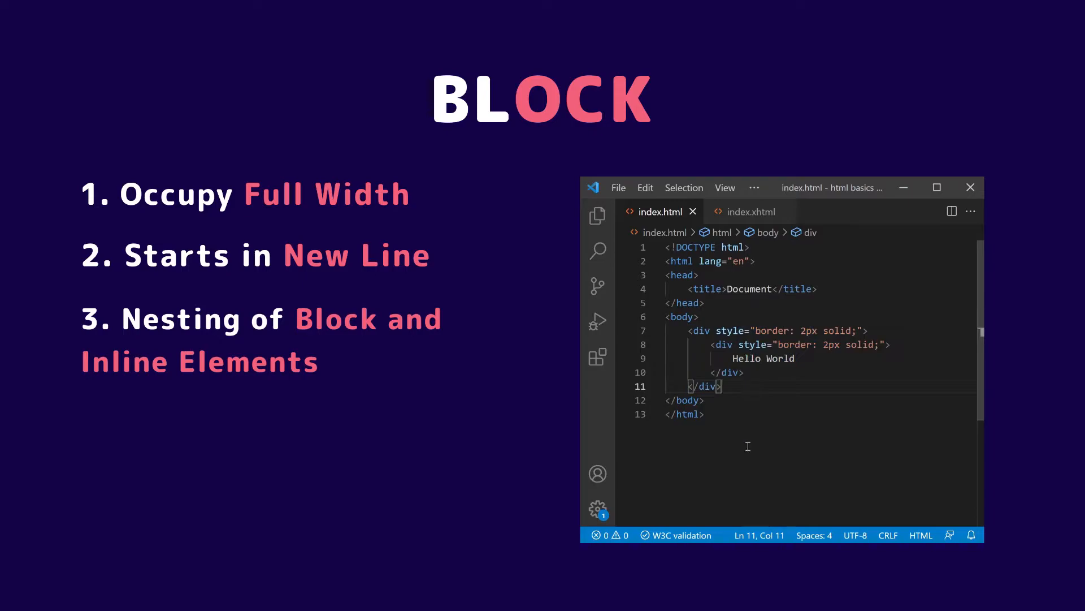
- Place the cursor in the nested div markup of index.html to begin restructuring it
left_click(676, 534)
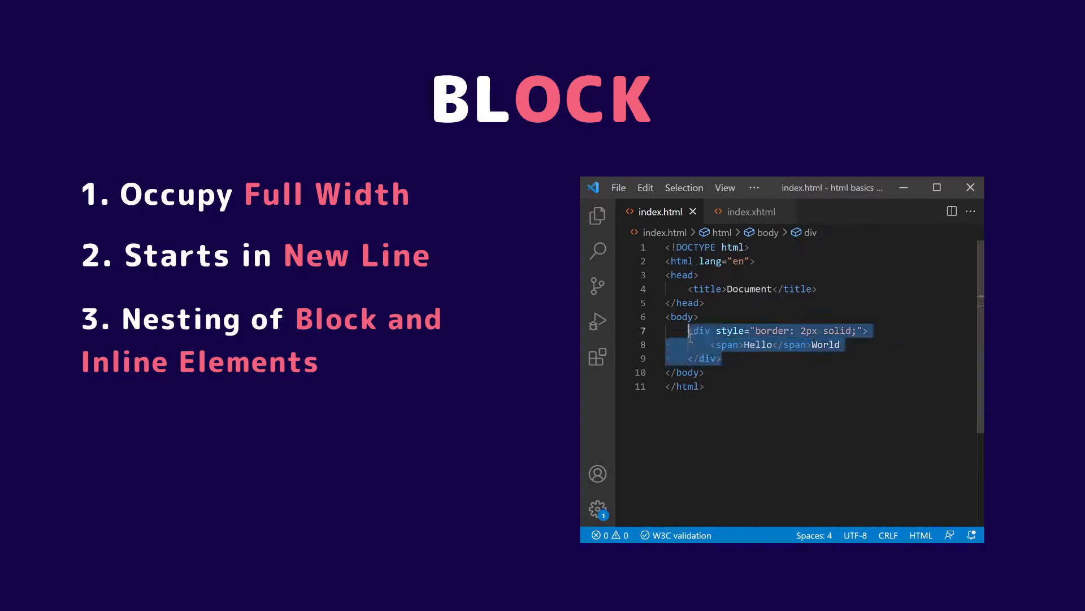
left_click(681, 534)
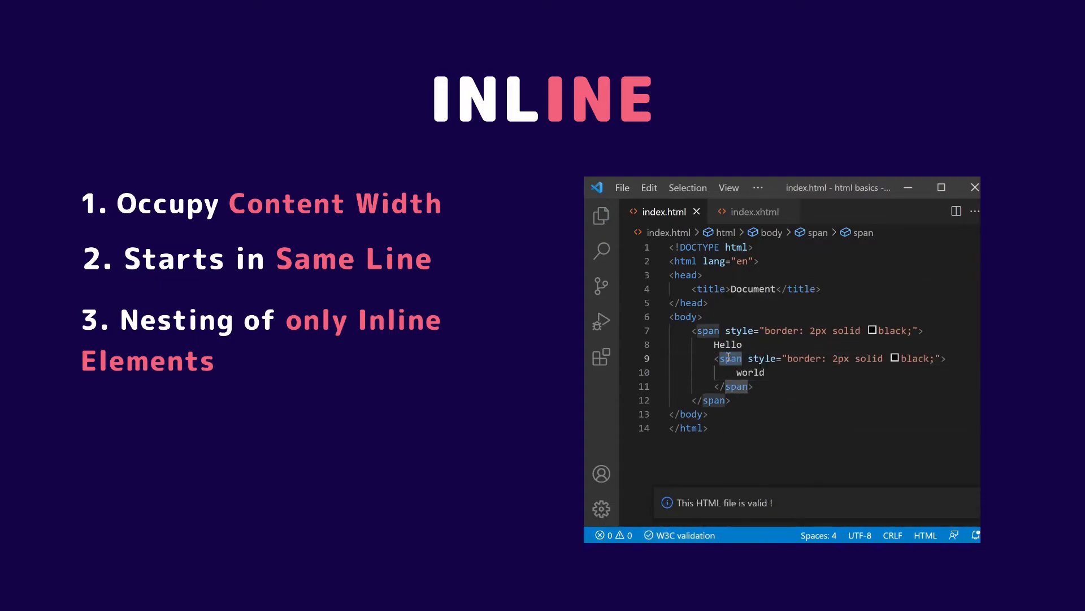
- Retype the div tag to rework the outer element into a bordered span
type("div")
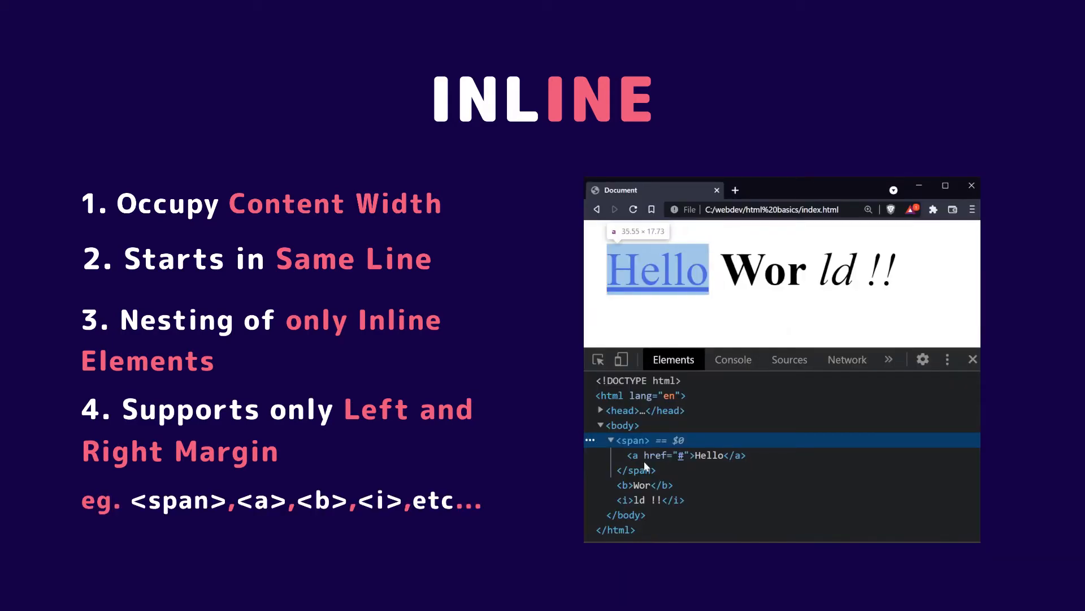
left_click(650, 499)
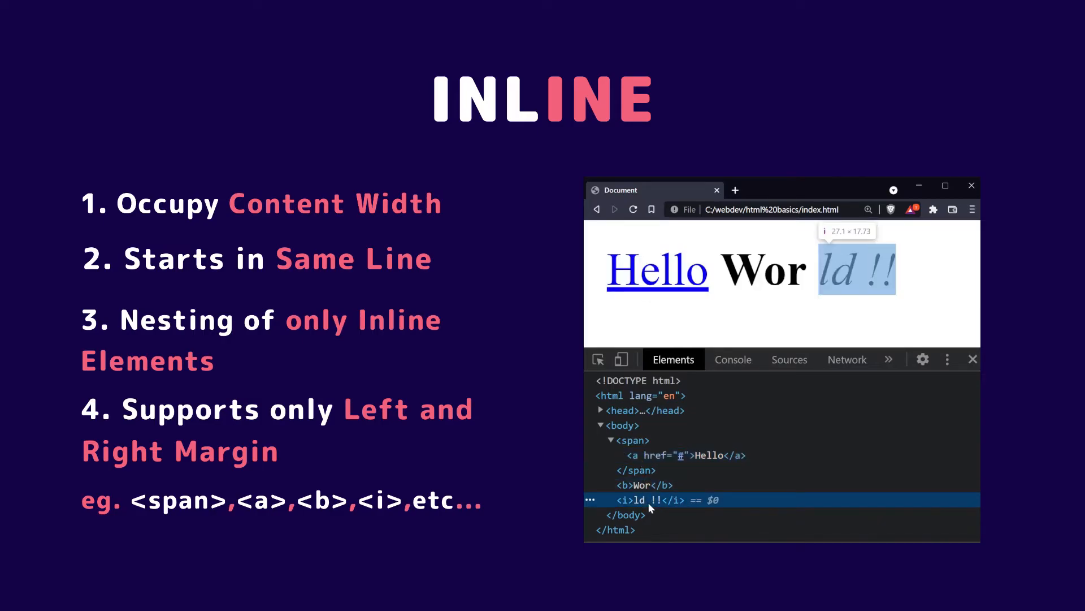
left_click(625, 514)
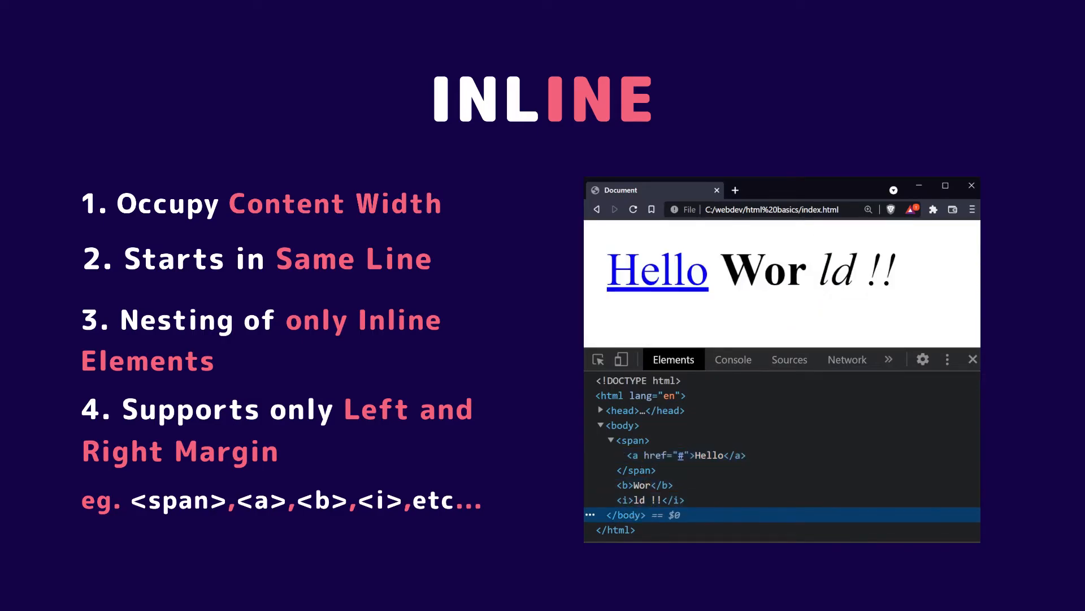